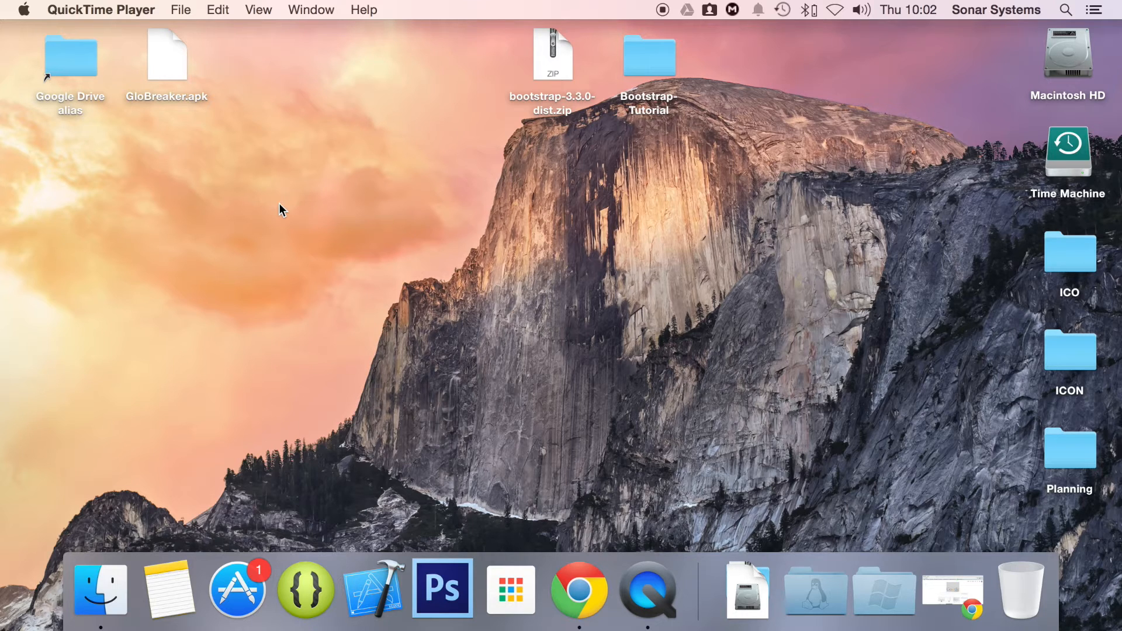
mouse_move(292, 223)
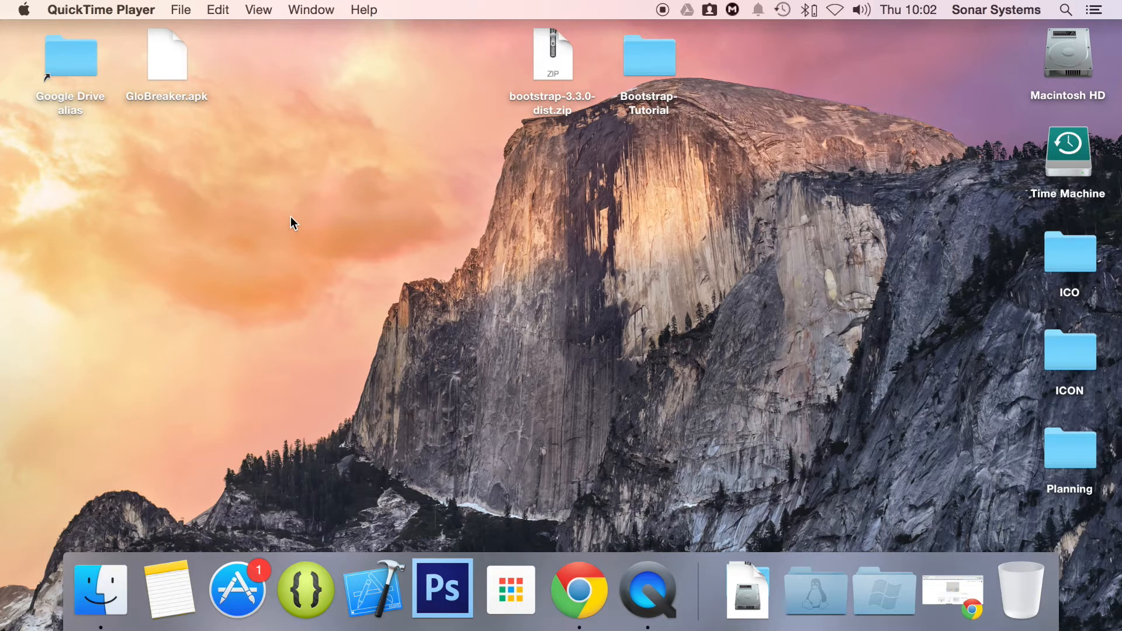
mouse_move(632, 53)
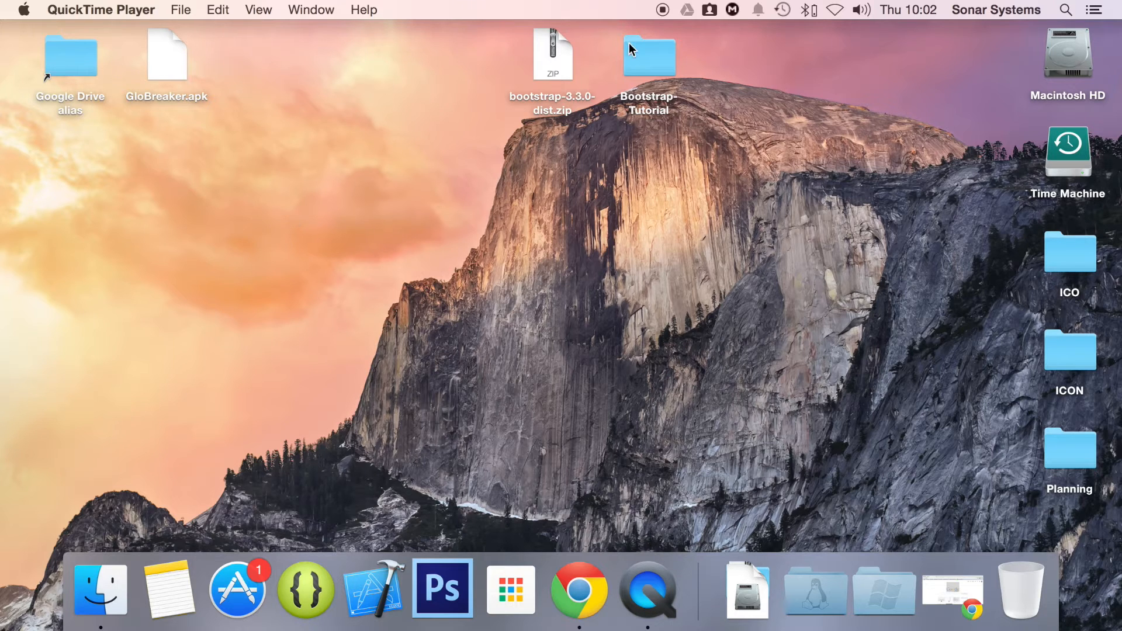
Open index.html from the Bootstrap-Tutorial folder with Sublime Text via Open With
double_click(645, 52)
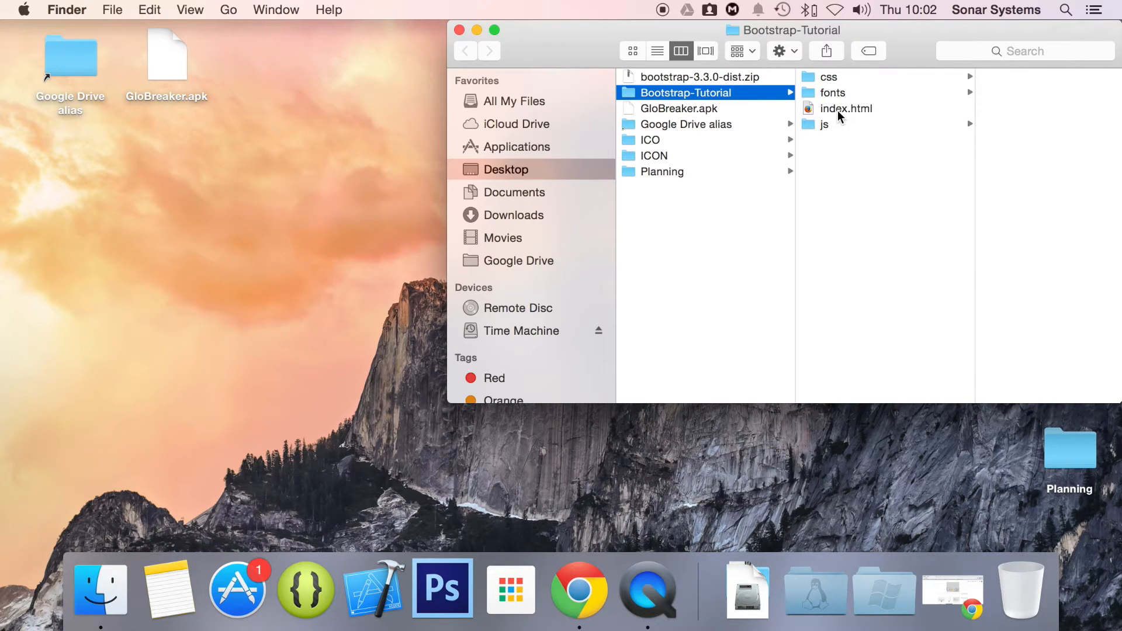
right_click(845, 107)
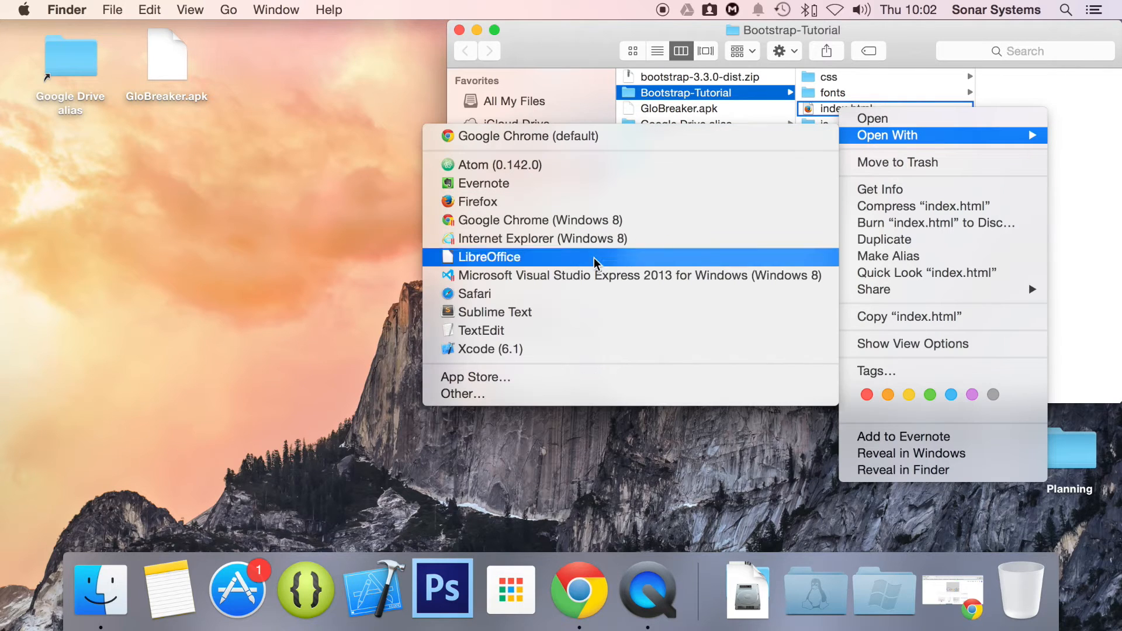
click(494, 312)
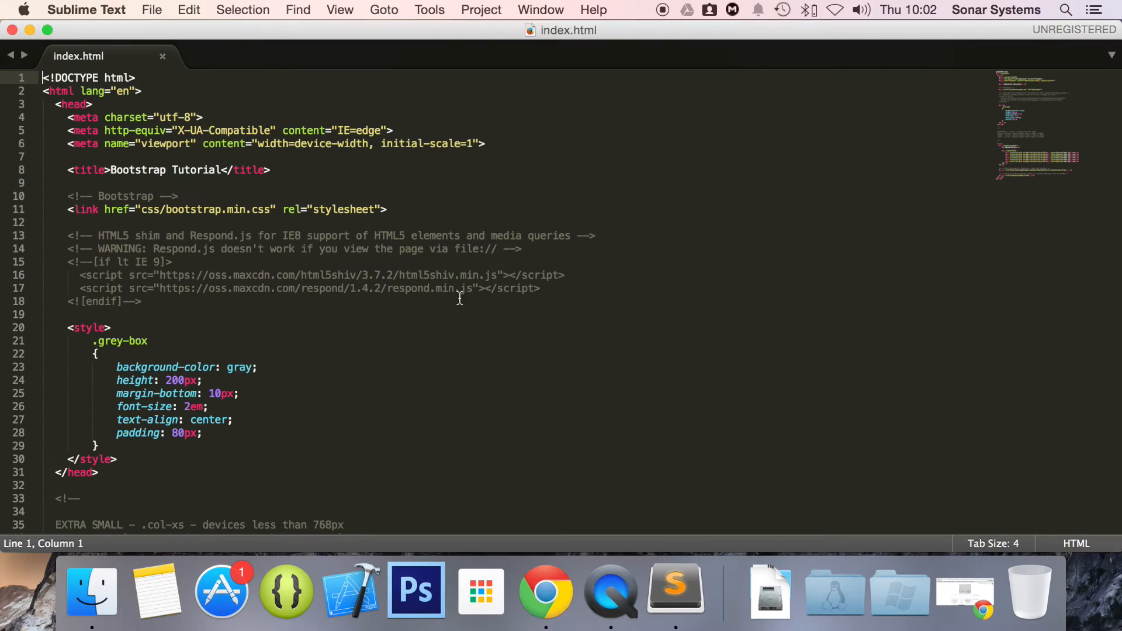
Insert a <ul class="nav nav-pills"> inside the container div, above the Hello World heading
scroll(down, 3)
text(<)
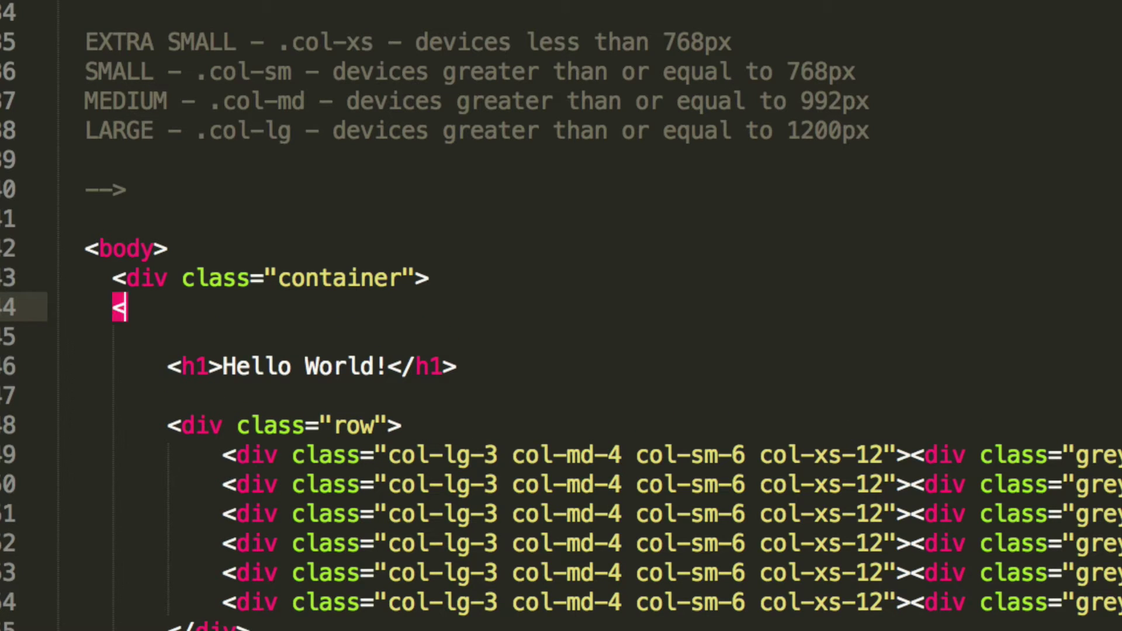
key(Backspace)
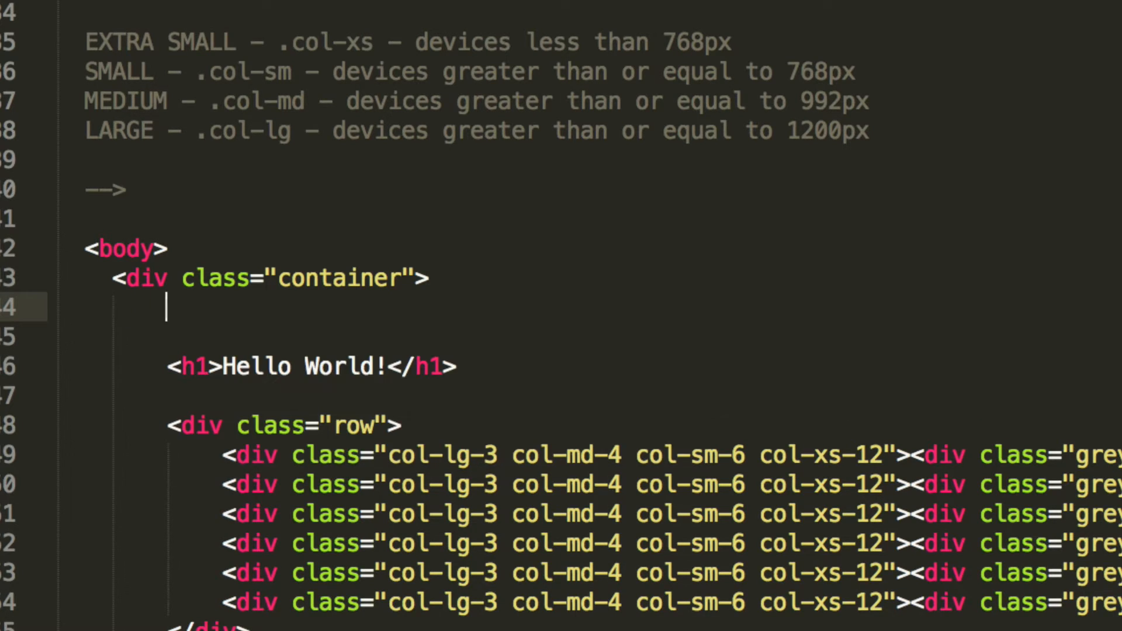
text(<ul>)
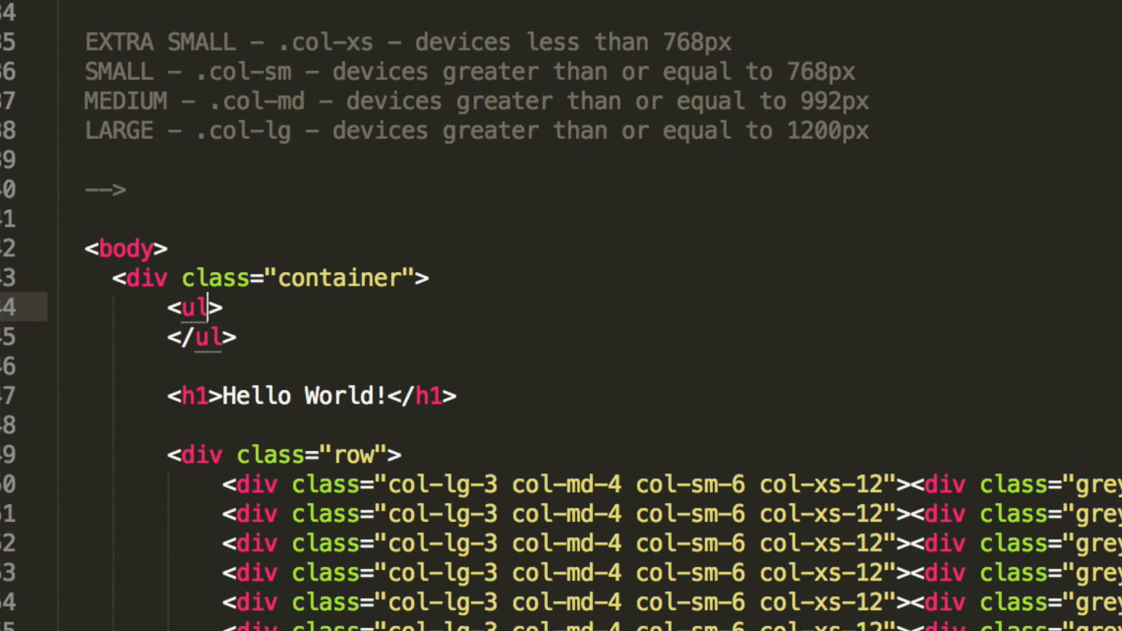
text(class=")
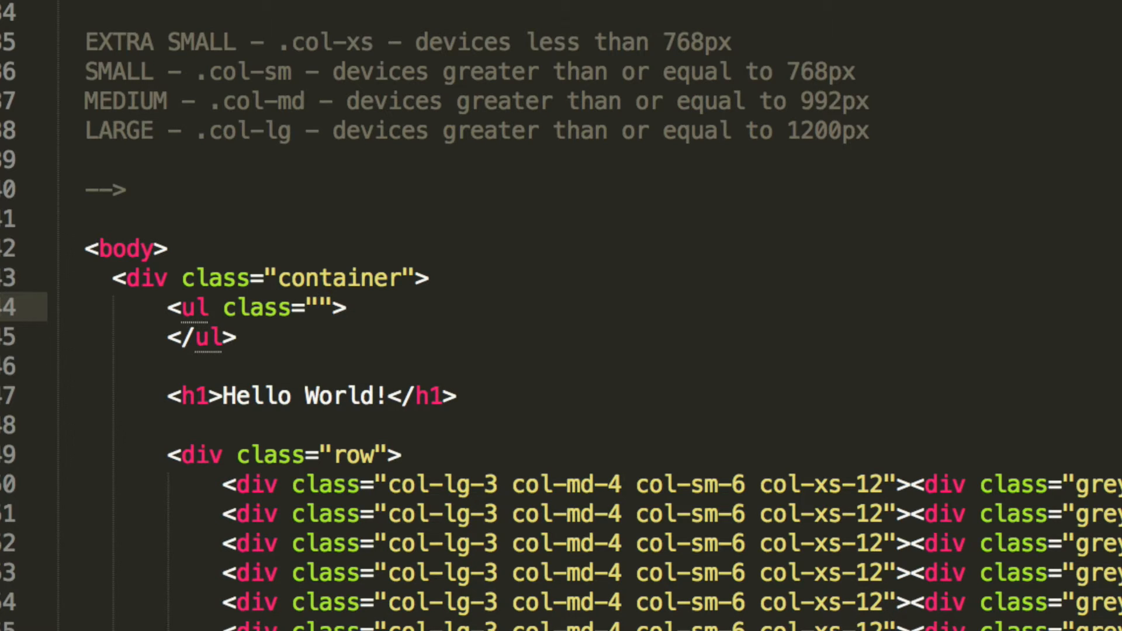
text(nav n)
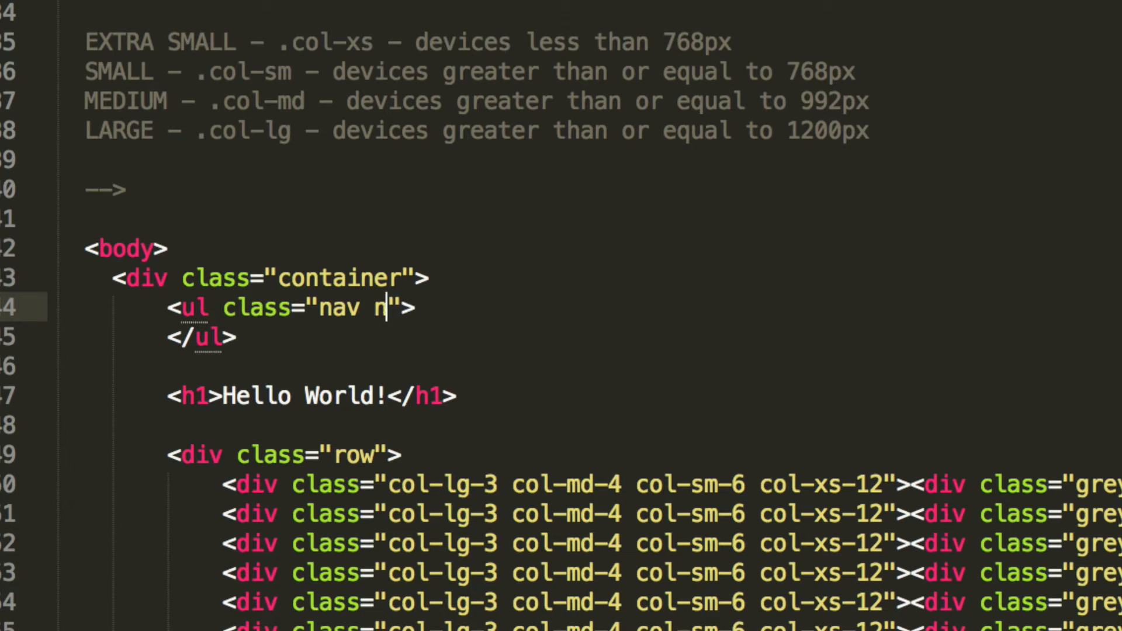
text(av-p)
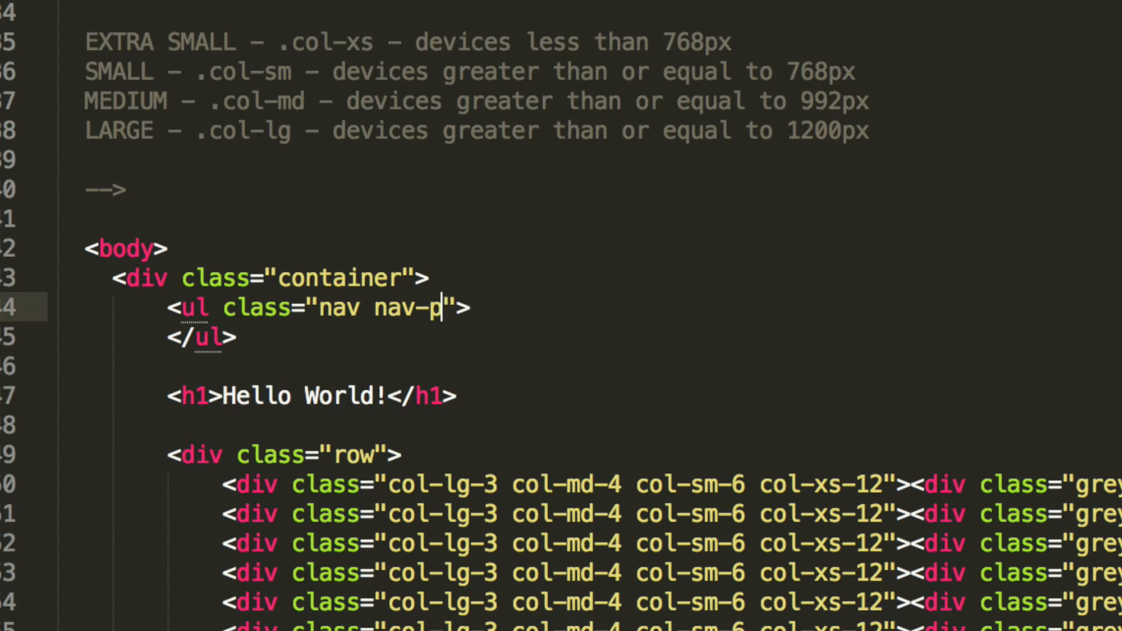
text(ills)
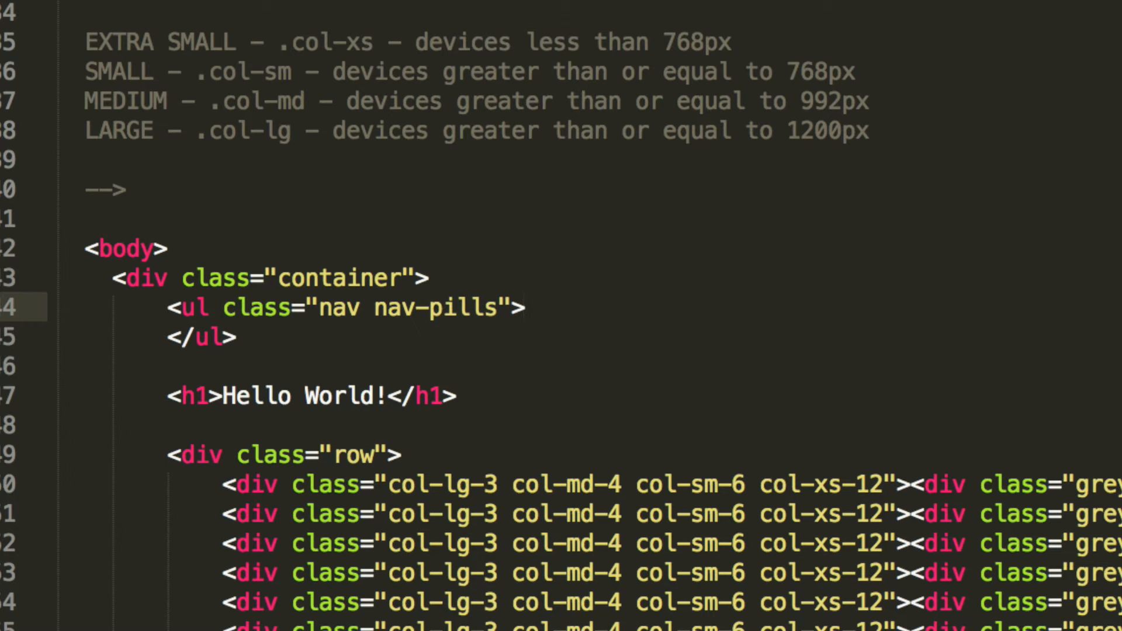
Start a list item with role="presentation" and class="active" inside the ul
key(Enter)
text(<li></li>)
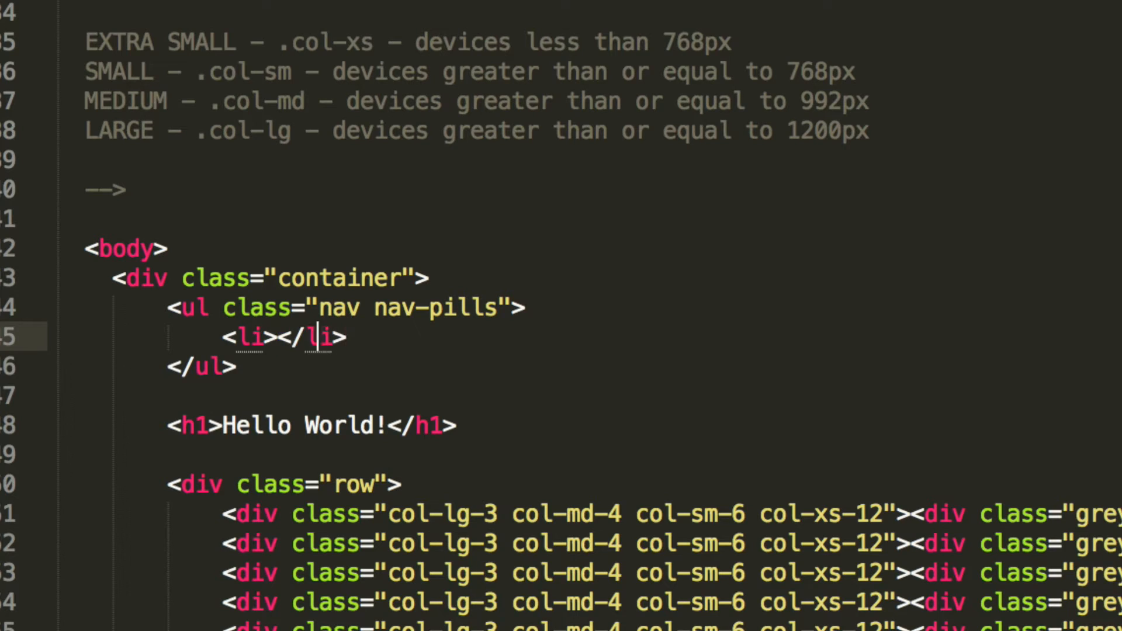
text(role=)
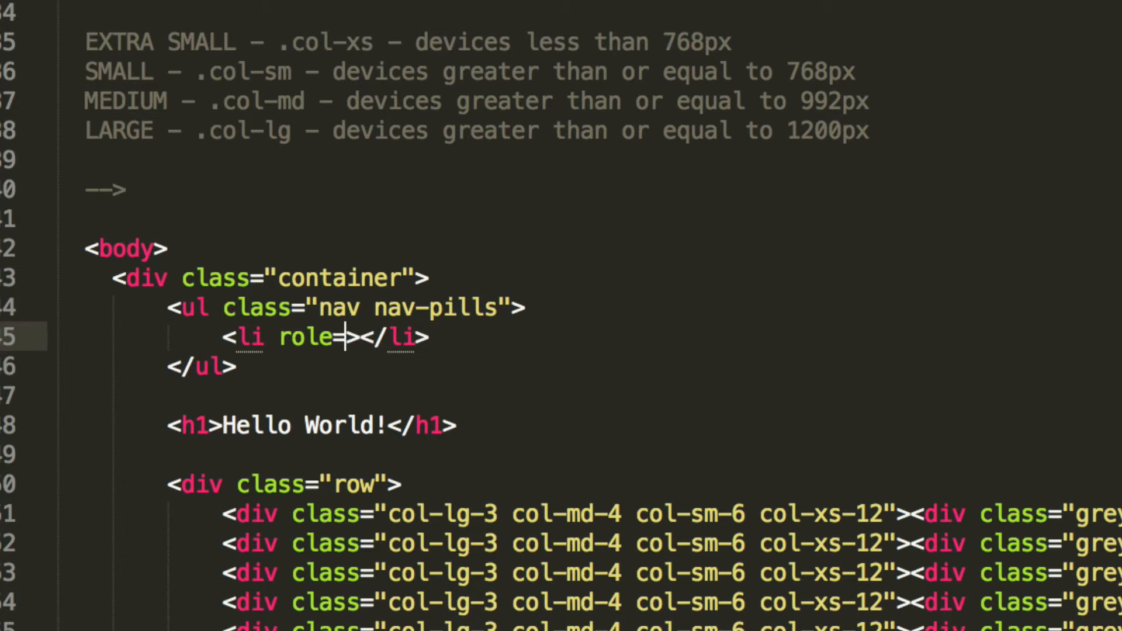
text("prese")
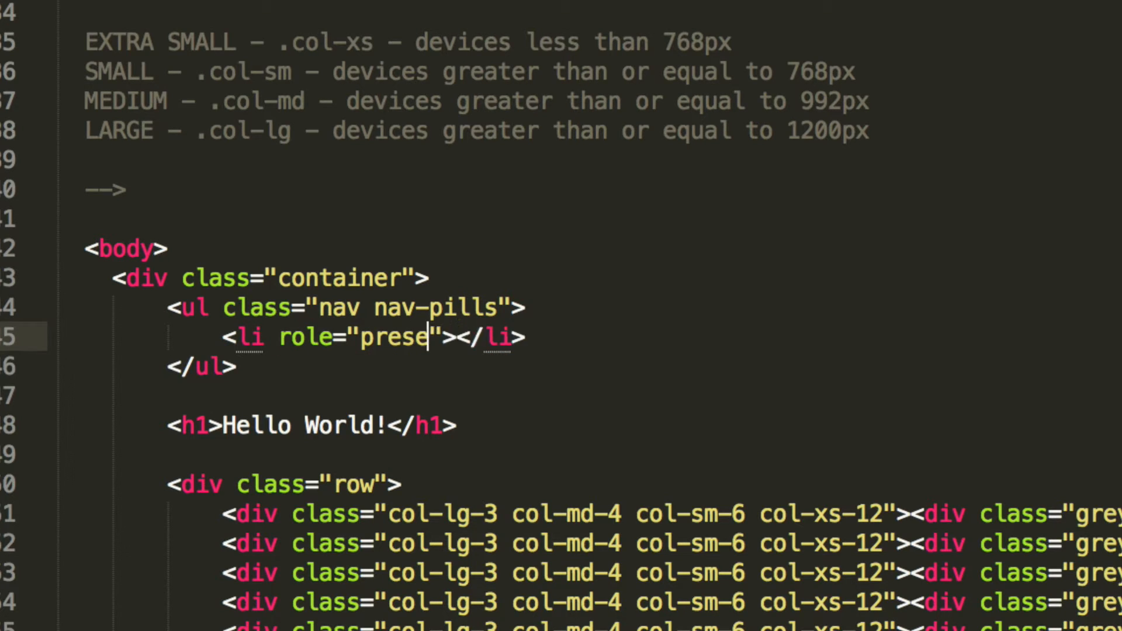
text(ntation)
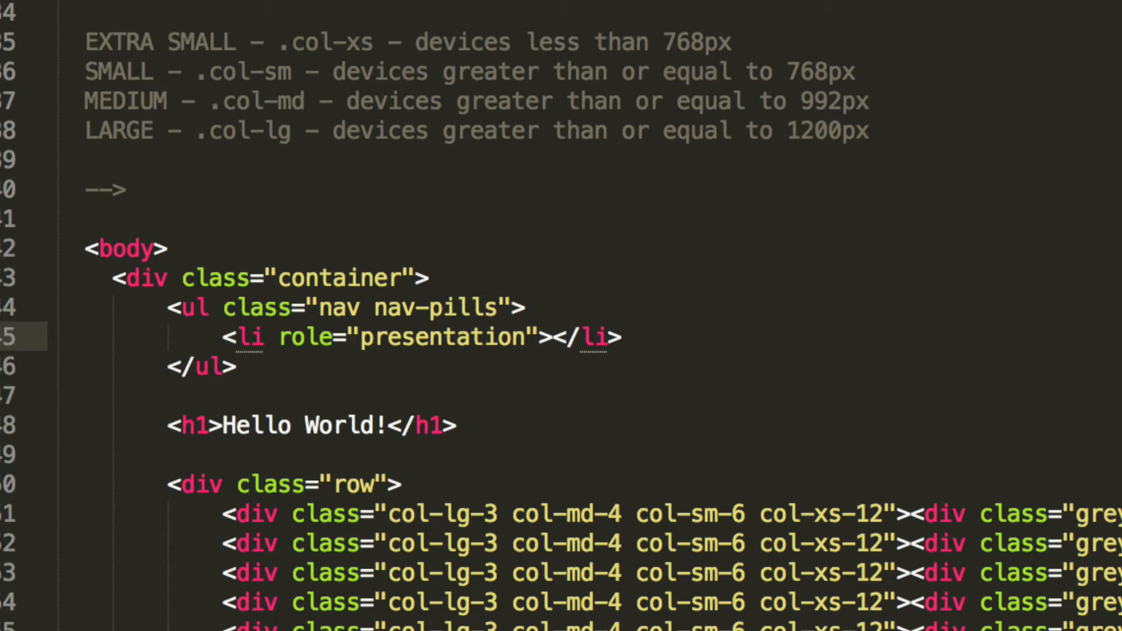
text(xl)
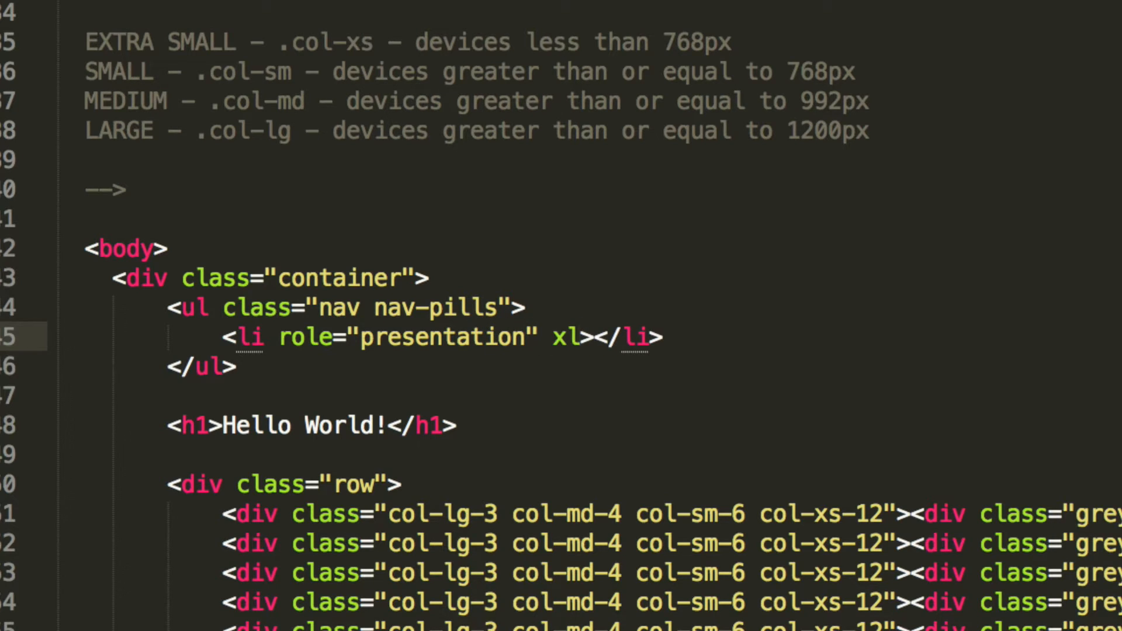
text(class="acti)
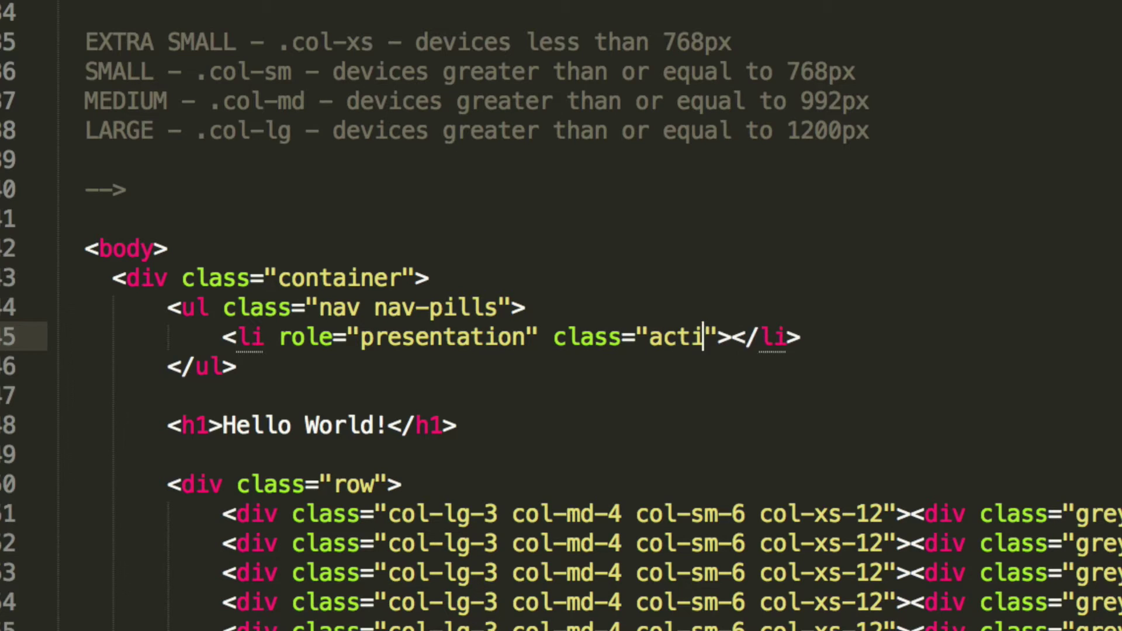
text(ve)
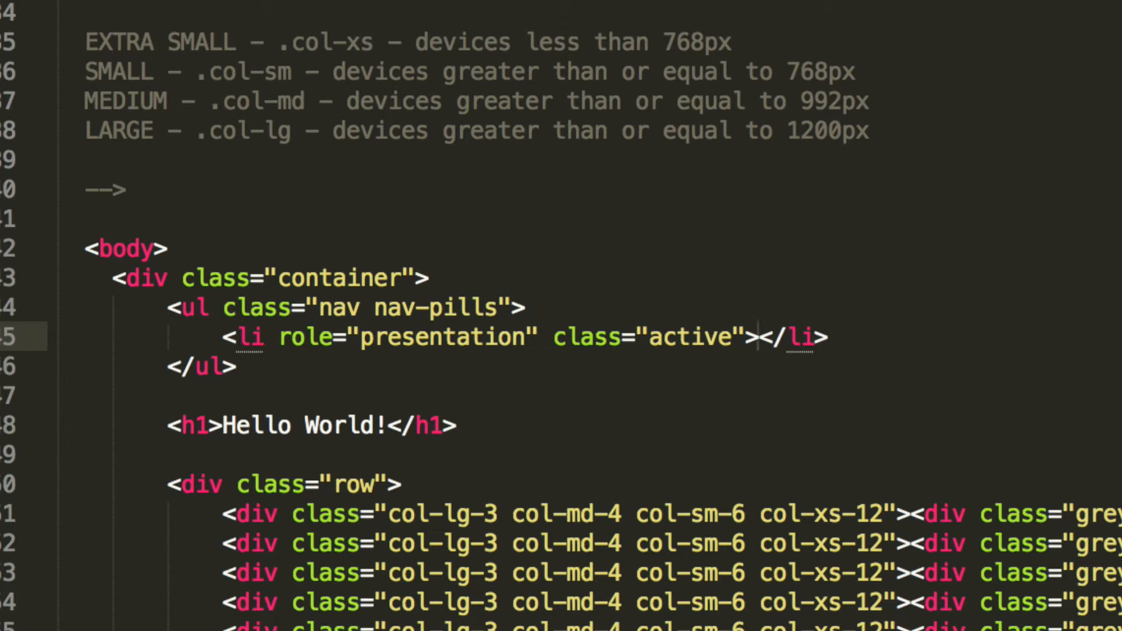
Give the item an <a href="#"> link with the text Homepage
text(<a href=""></a><)
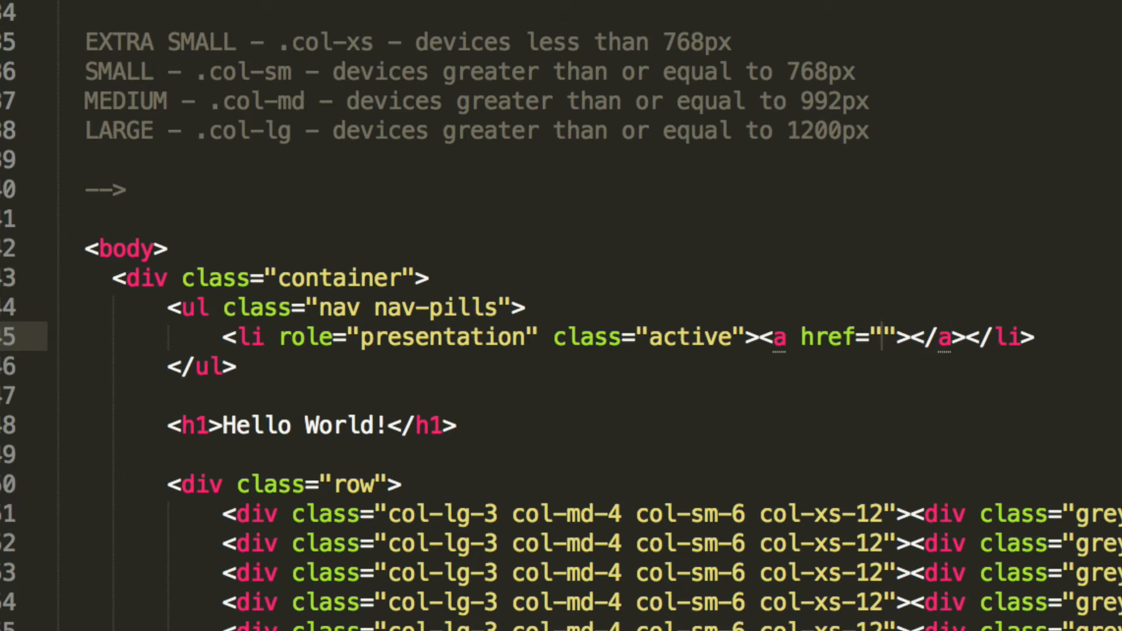
text(#)
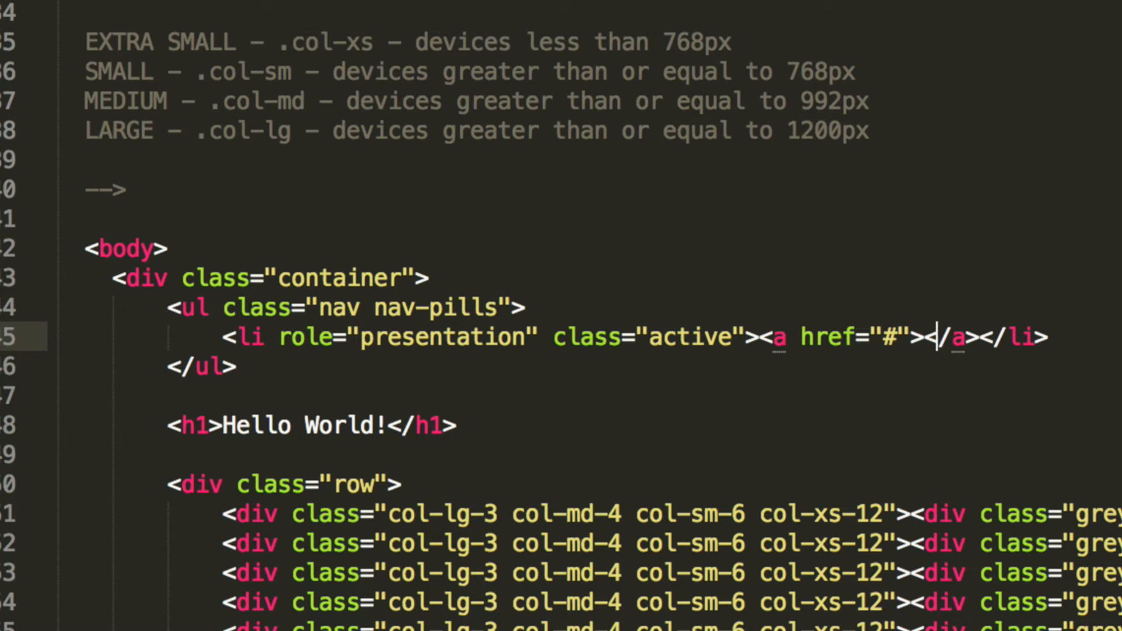
text(Home)
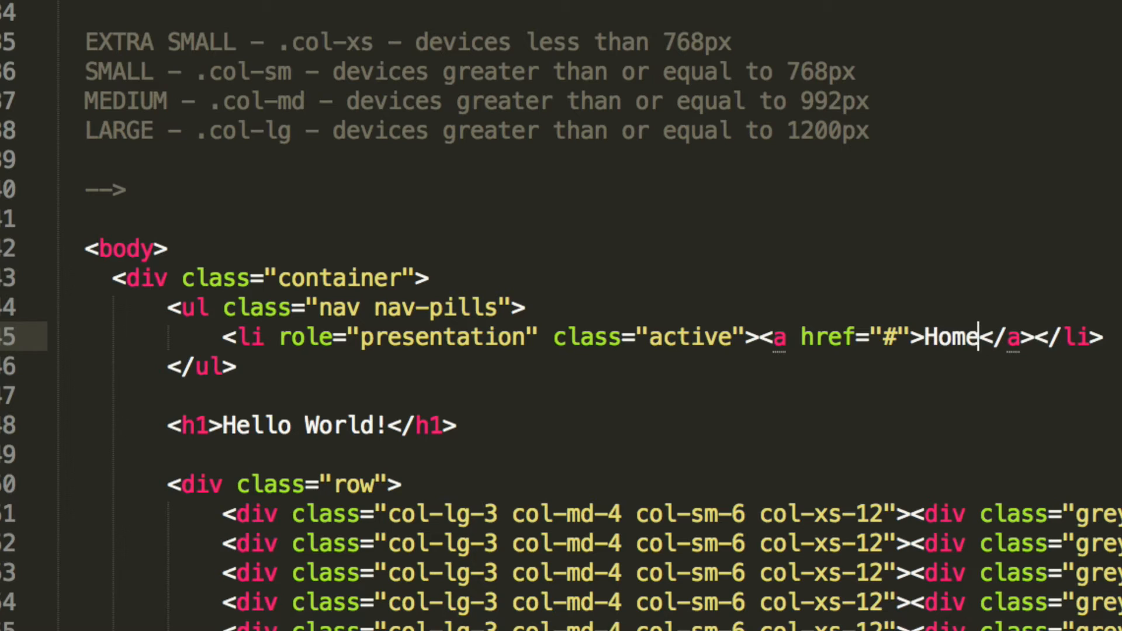
text(page)
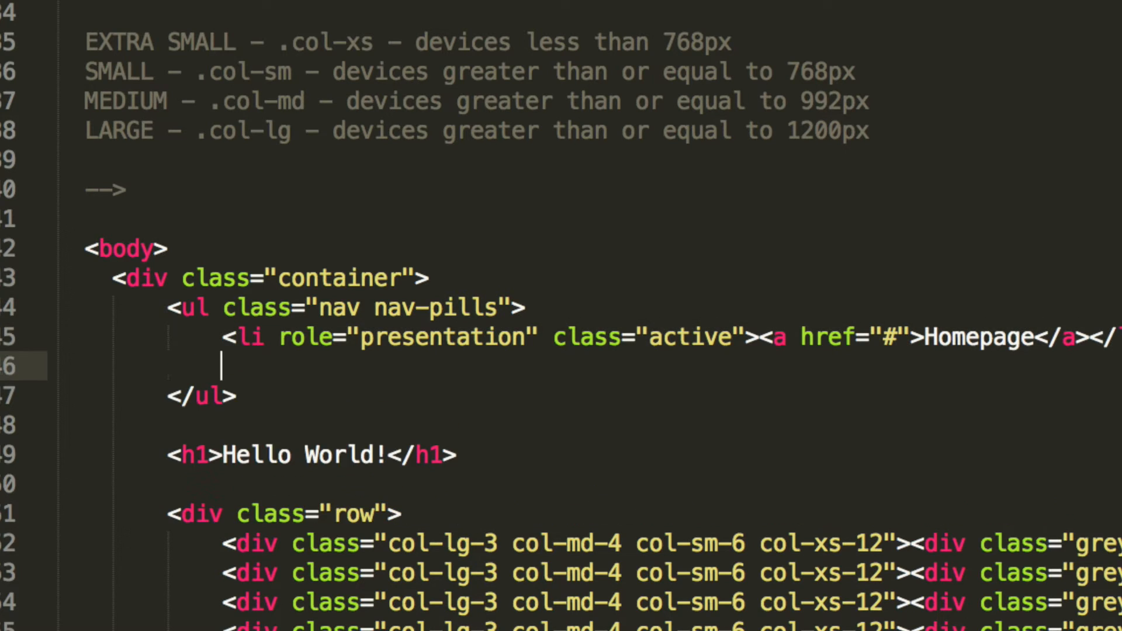
Duplicate the Homepage item into non-active About Us, Login and Contact entries
text(<li role="presentation" class="active"><a href="#">Homepage</a></li>)
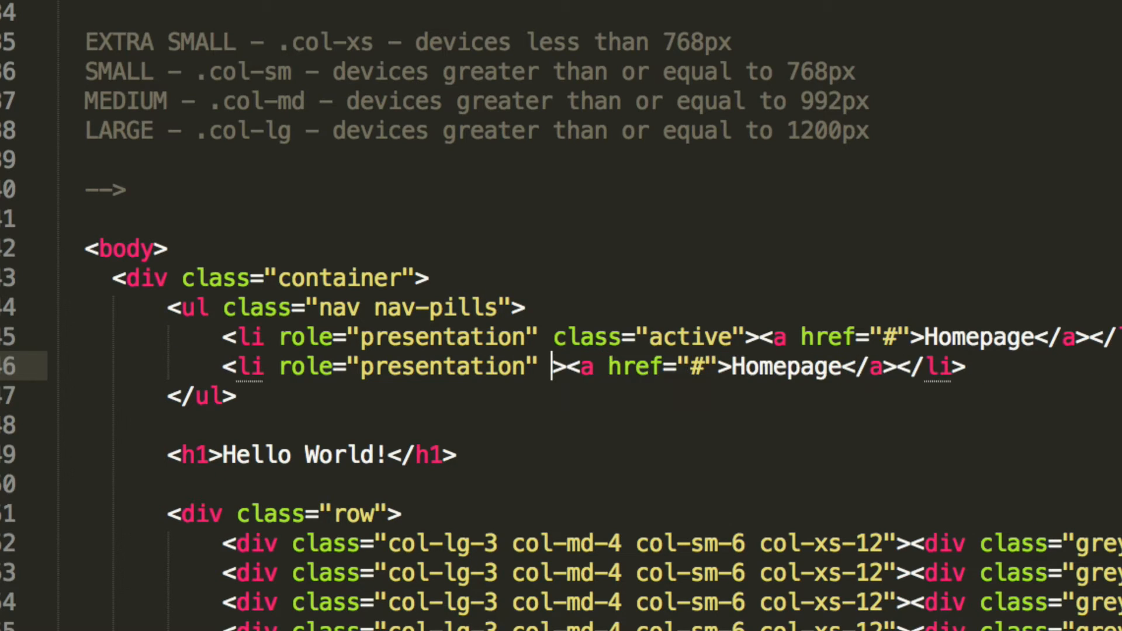
key(Backspace)
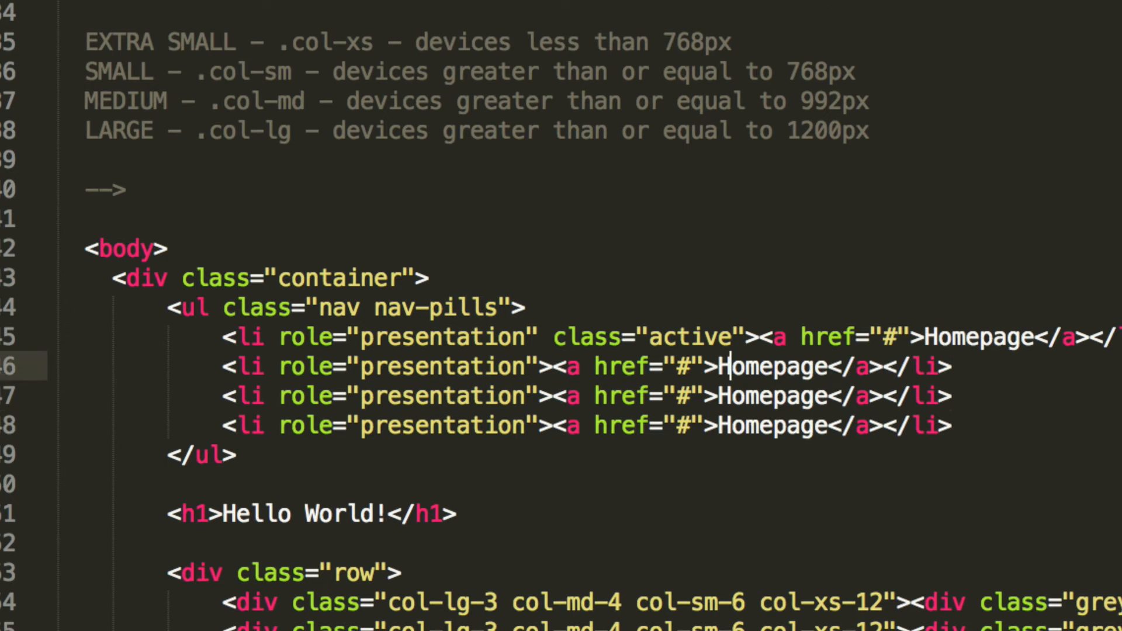
text(About Us)
click(588, 396)
text(Login)
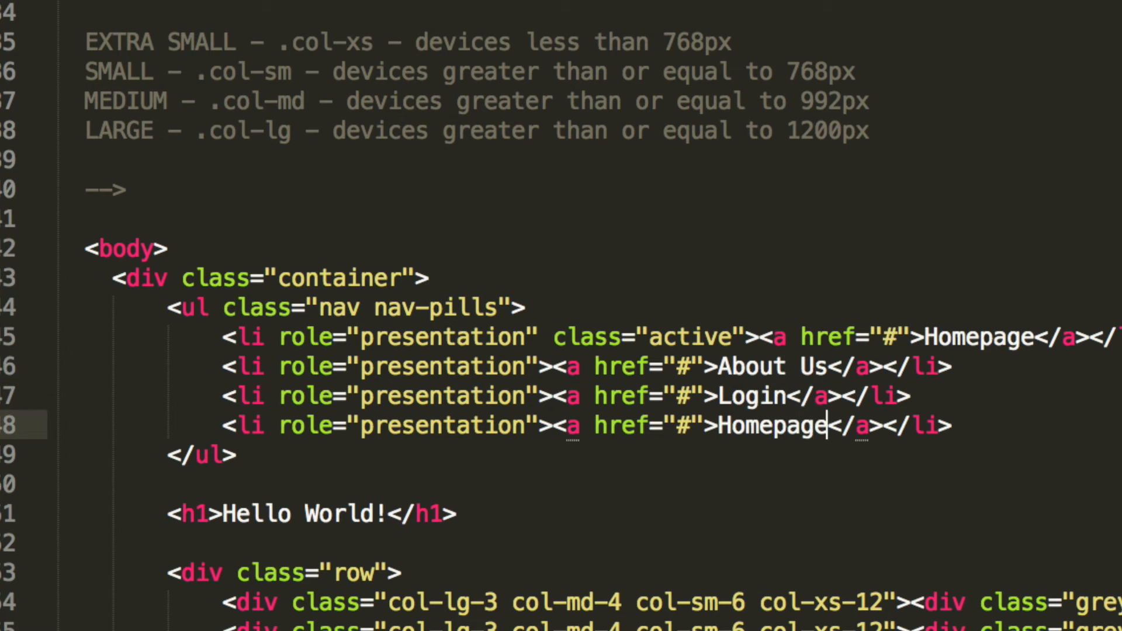
text(Contact)
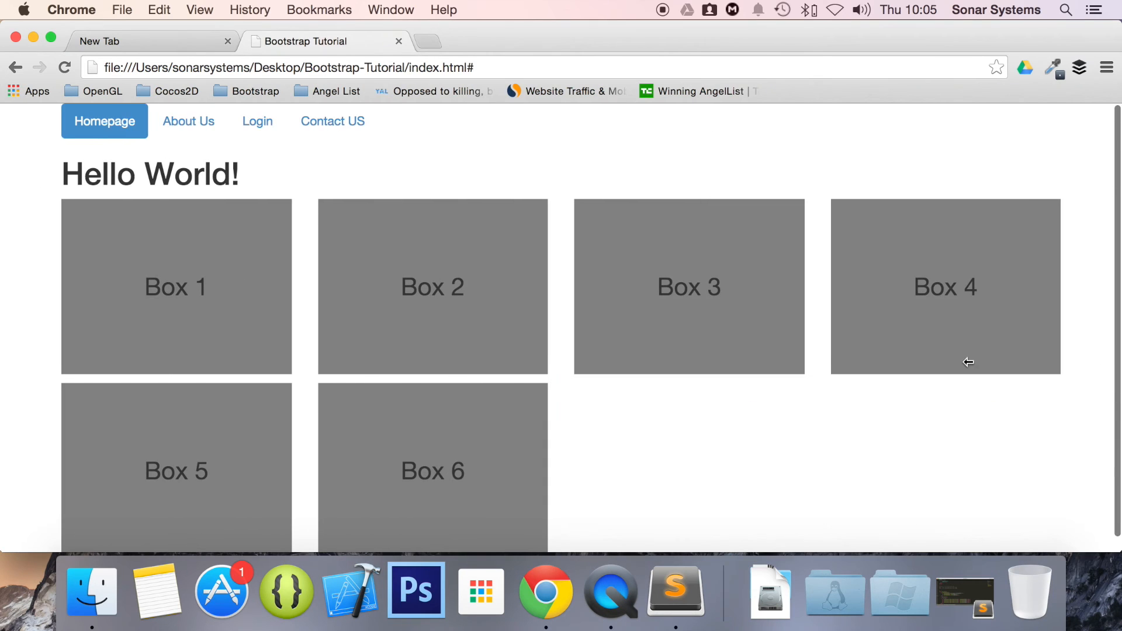
View the refreshed page in Chrome with the nav pills above the grey boxes
scroll(down, 3)
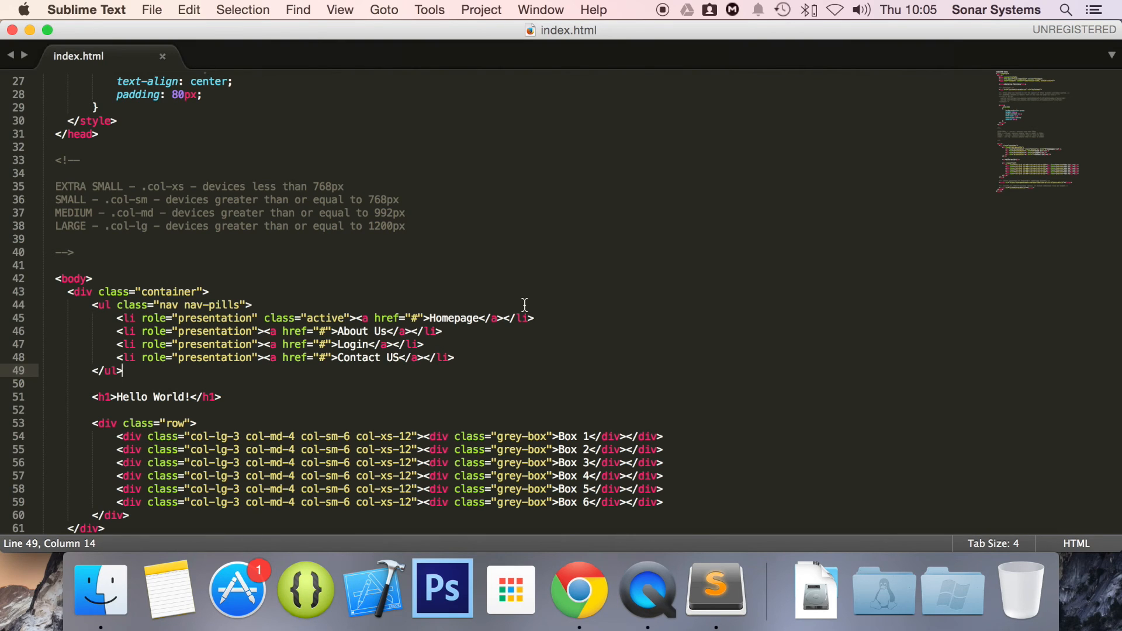
Scroll through the body markup showing the four-item nav-pills list in Sublime Text
scroll(down, 3)
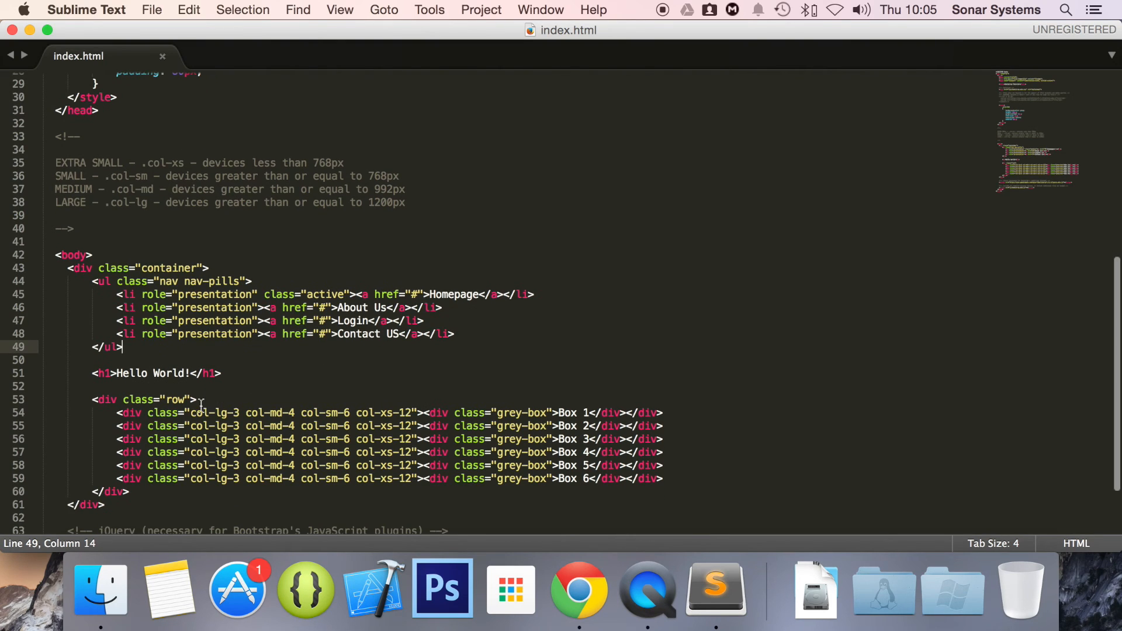